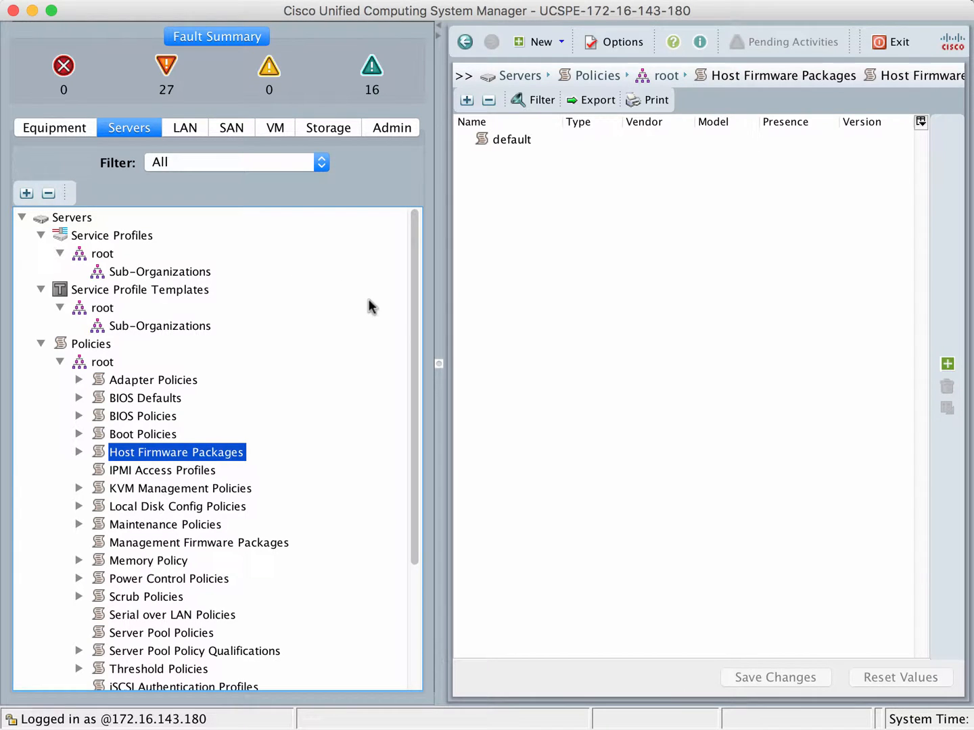
pyautogui.moveTo(417, 395)
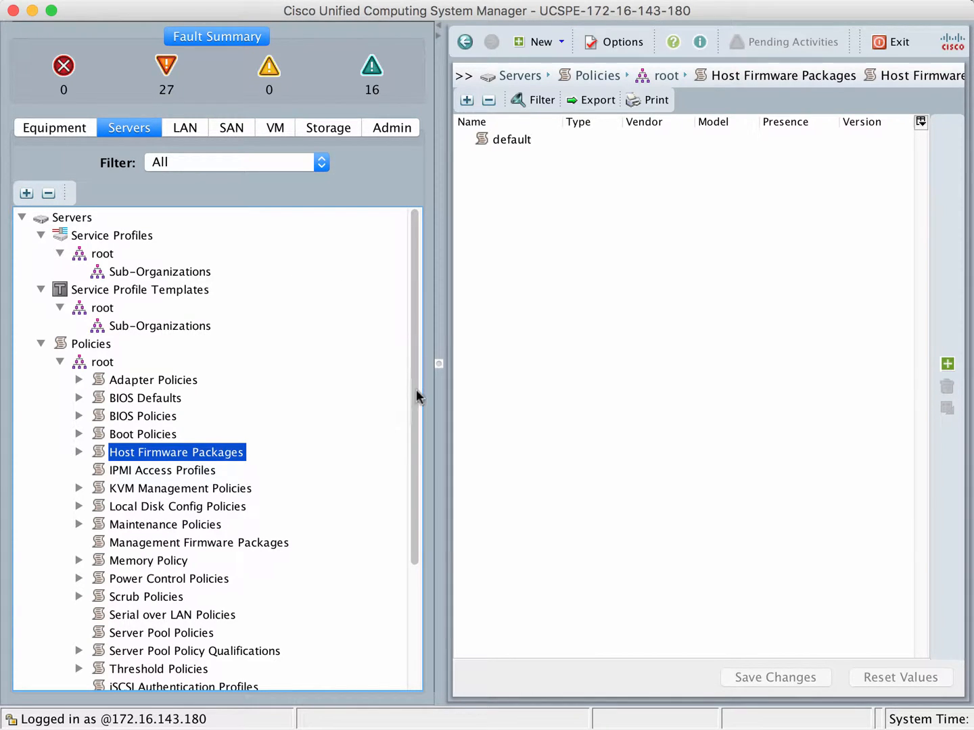
pyautogui.moveTo(151, 652)
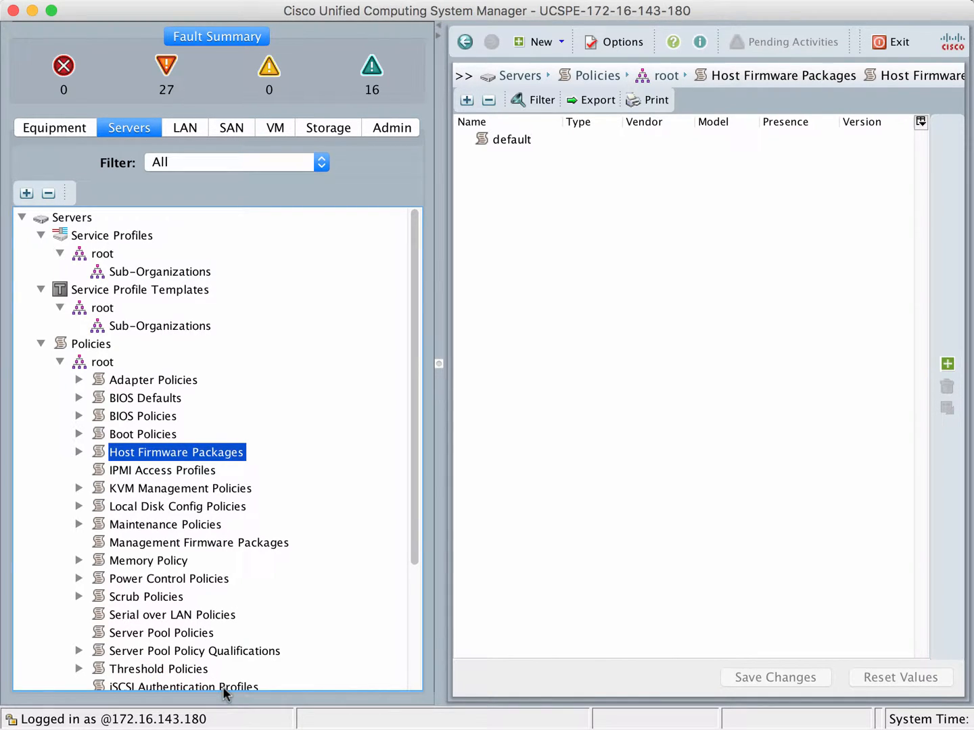
pyautogui.moveTo(553, 373)
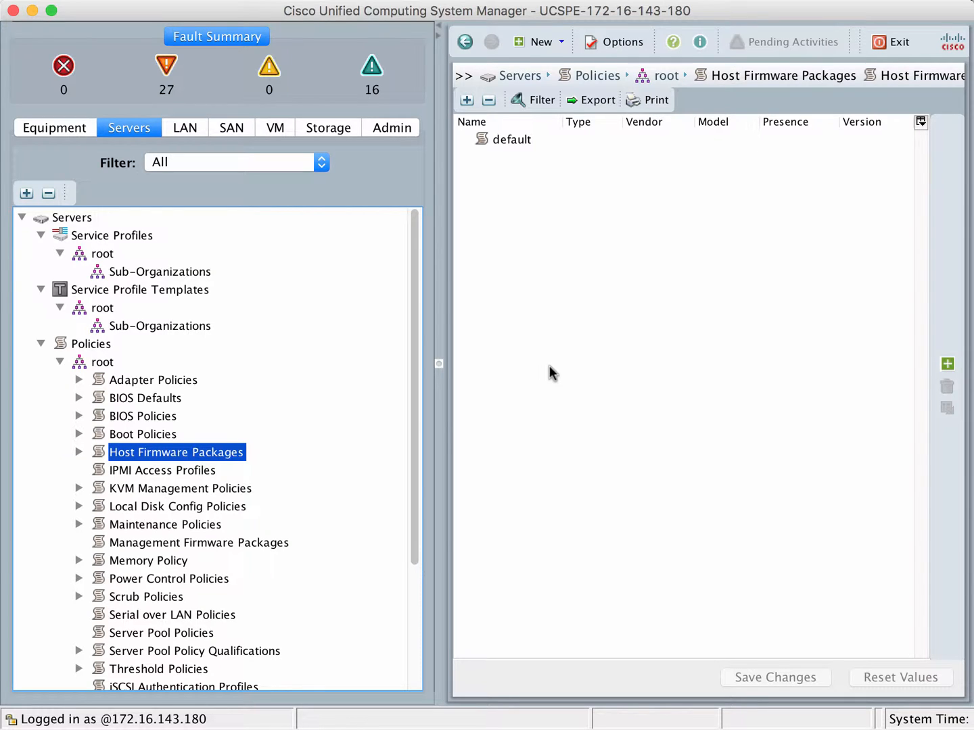
pyautogui.moveTo(585, 506)
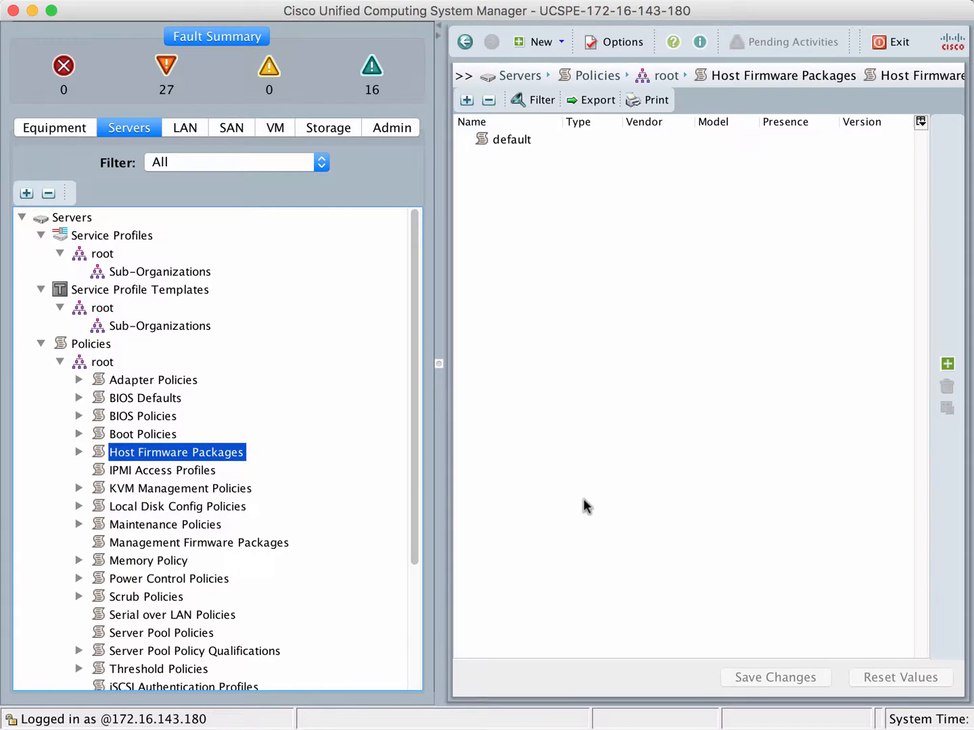
pyautogui.moveTo(568, 470)
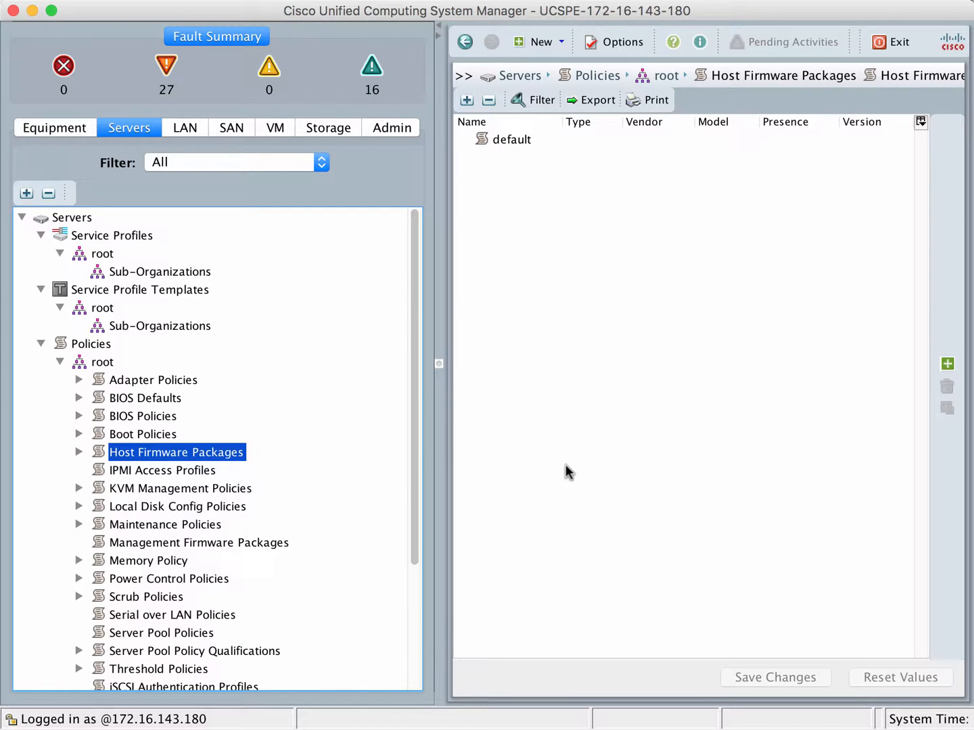
pyautogui.moveTo(357, 395)
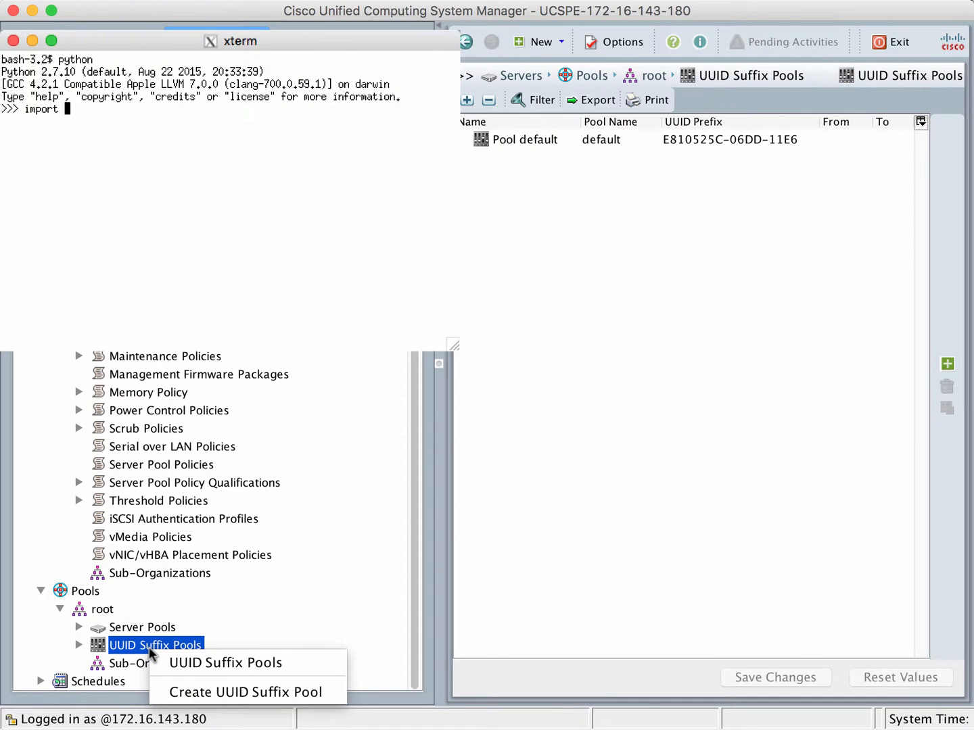
# Step: Create a new UUID suffix pool under root named UUID-Pool01, with converttopython imported in the terminal
pyautogui.click(244, 692)
pyautogui.write(' ucsmsdk')
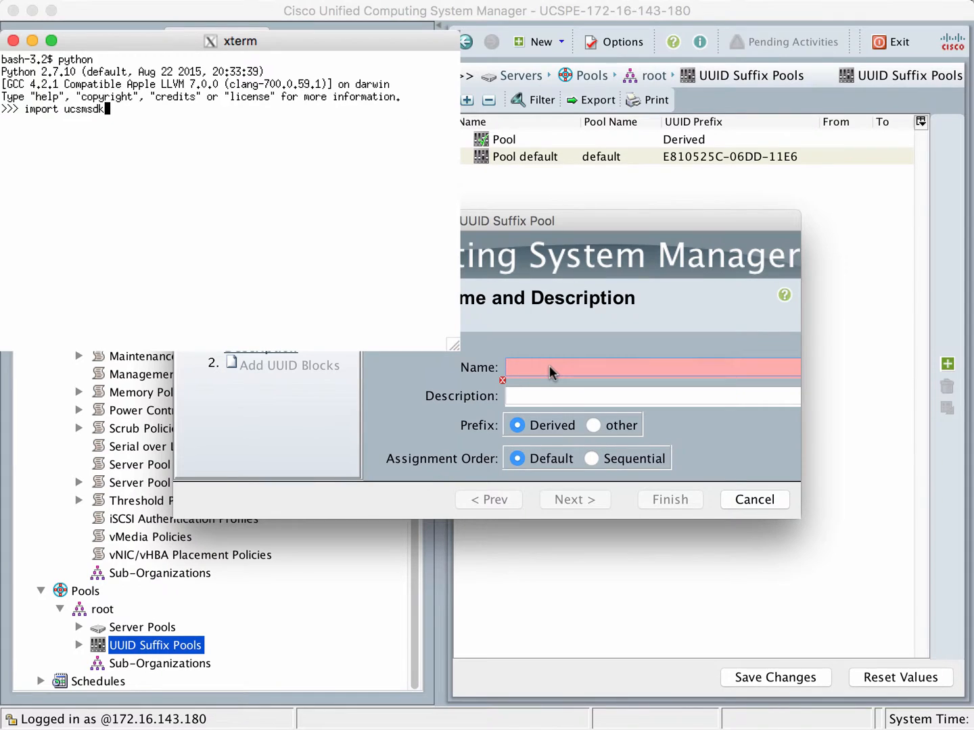
pyautogui.write('.util')
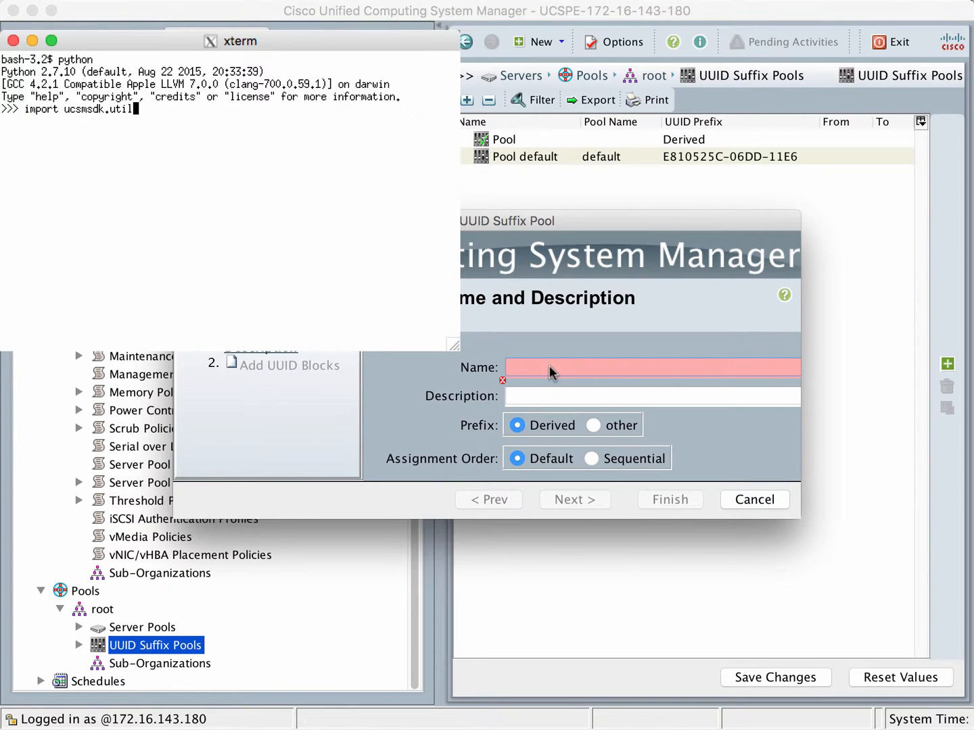
pyautogui.write('UUID')
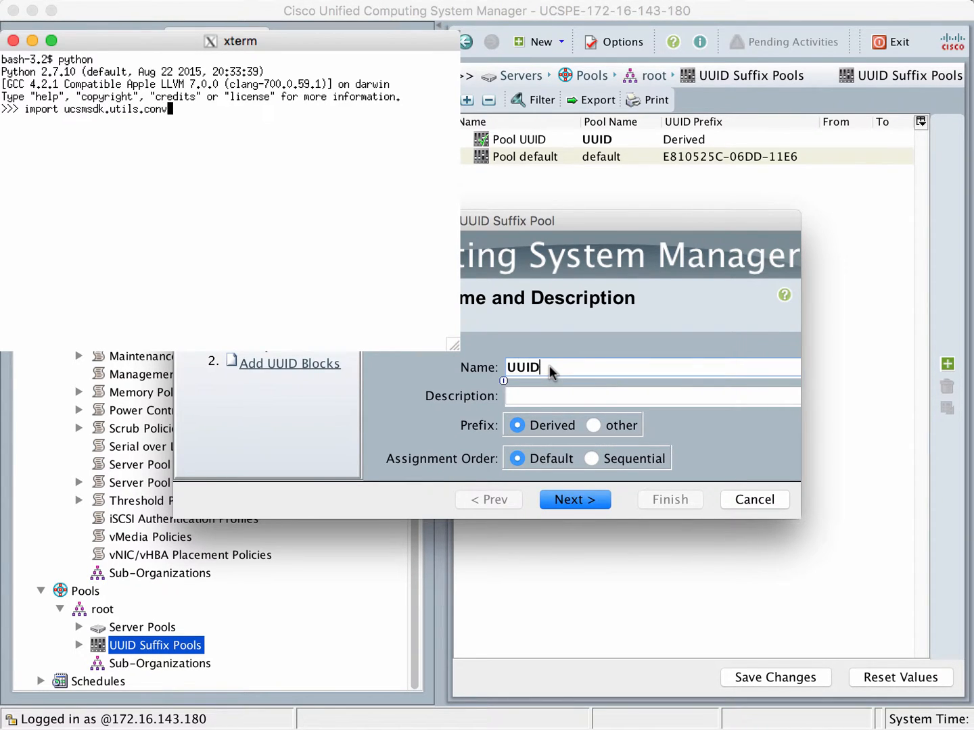
pyautogui.write('-Poo')
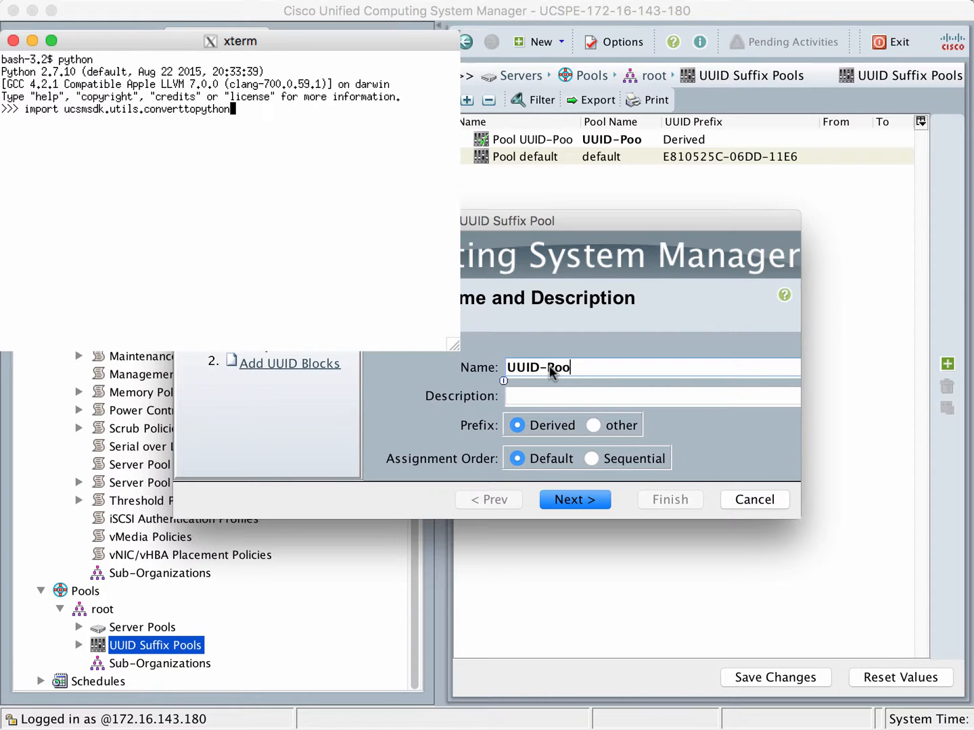
pyautogui.write('01')
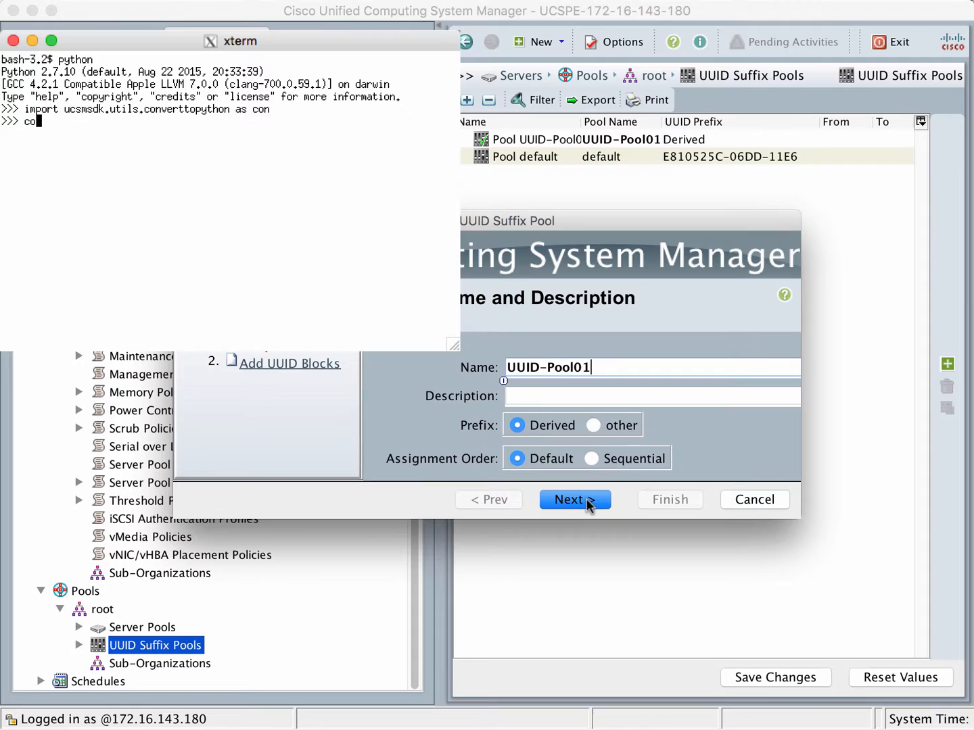
pyautogui.click(573, 499)
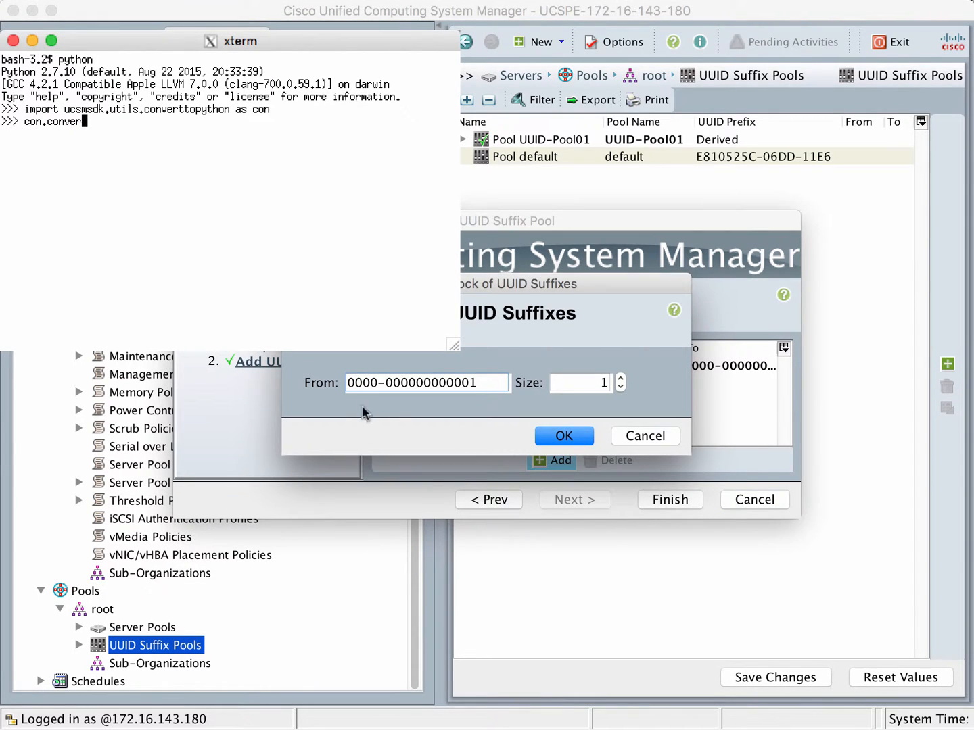
pyautogui.write('t_to_ucs_python(')
pyautogui.click(426, 383)
pyautogui.write('33')
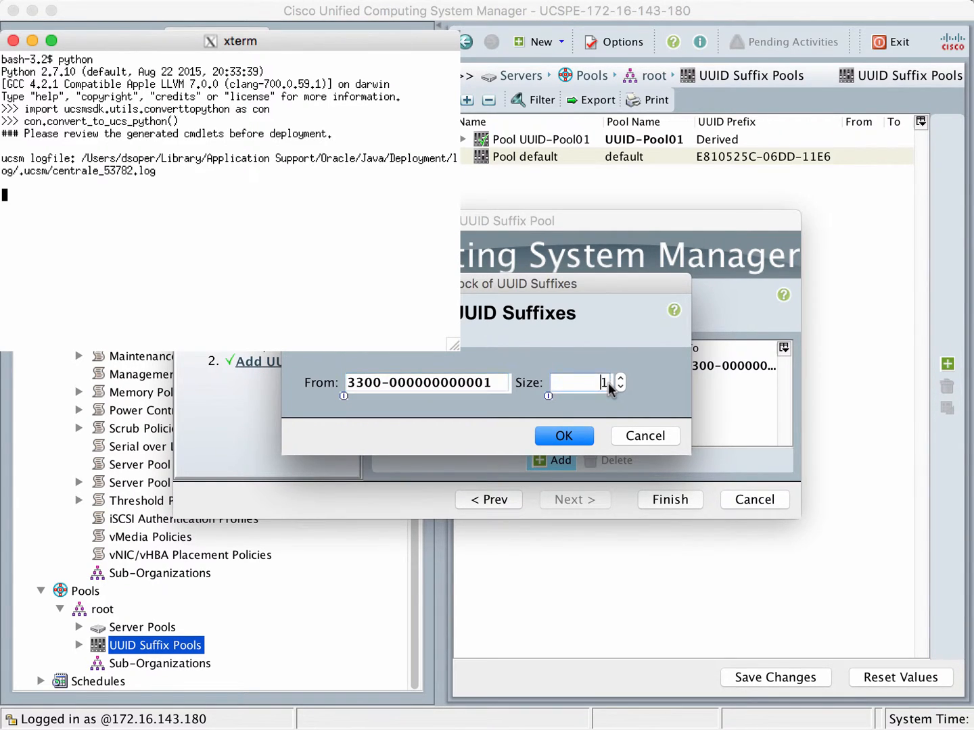
pyautogui.write('10')
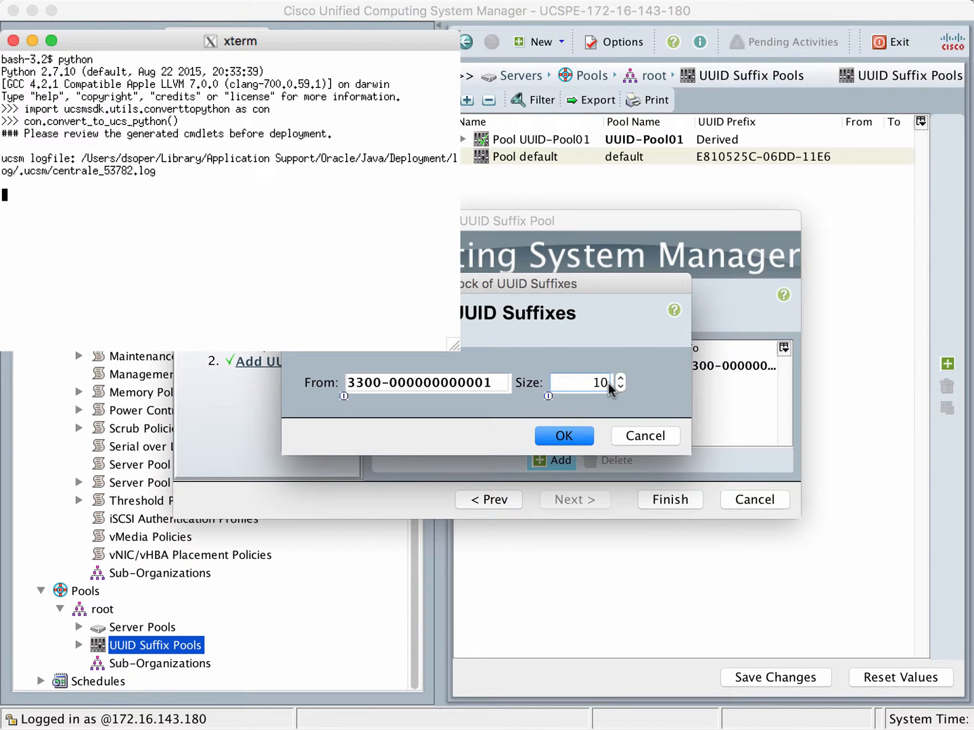
pyautogui.click(564, 435)
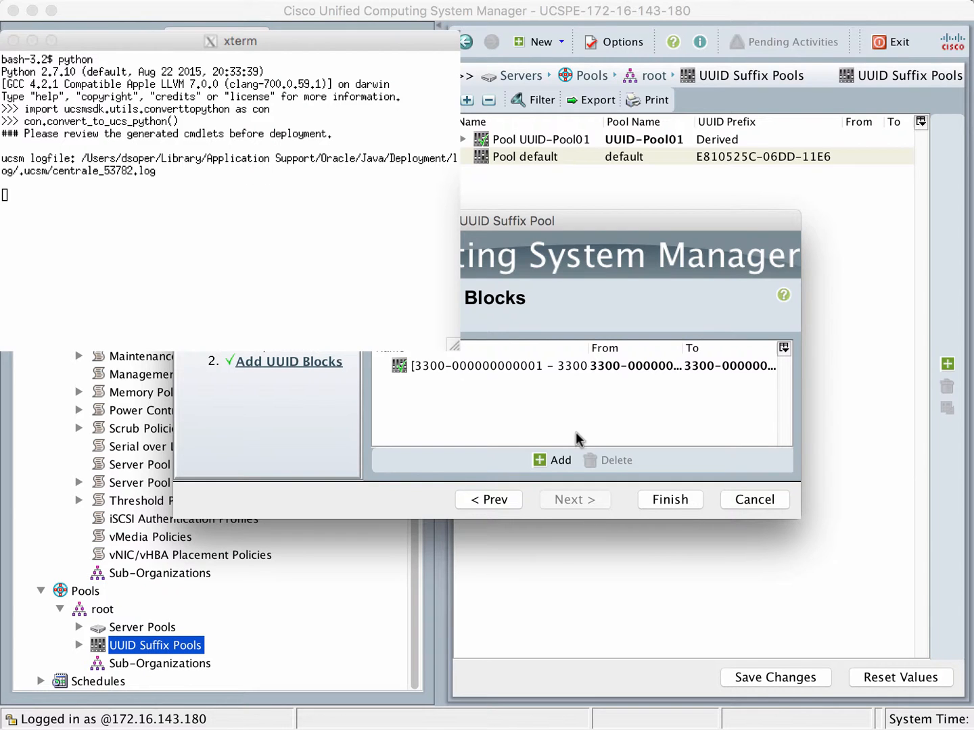
pyautogui.moveTo(615, 471)
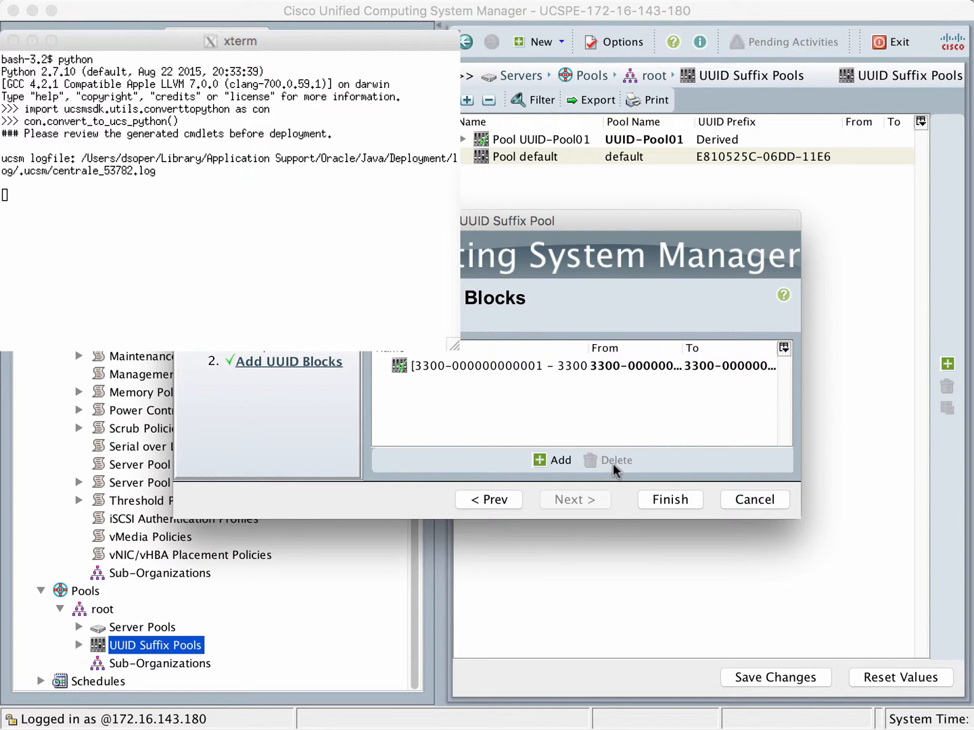
pyautogui.moveTo(657, 494)
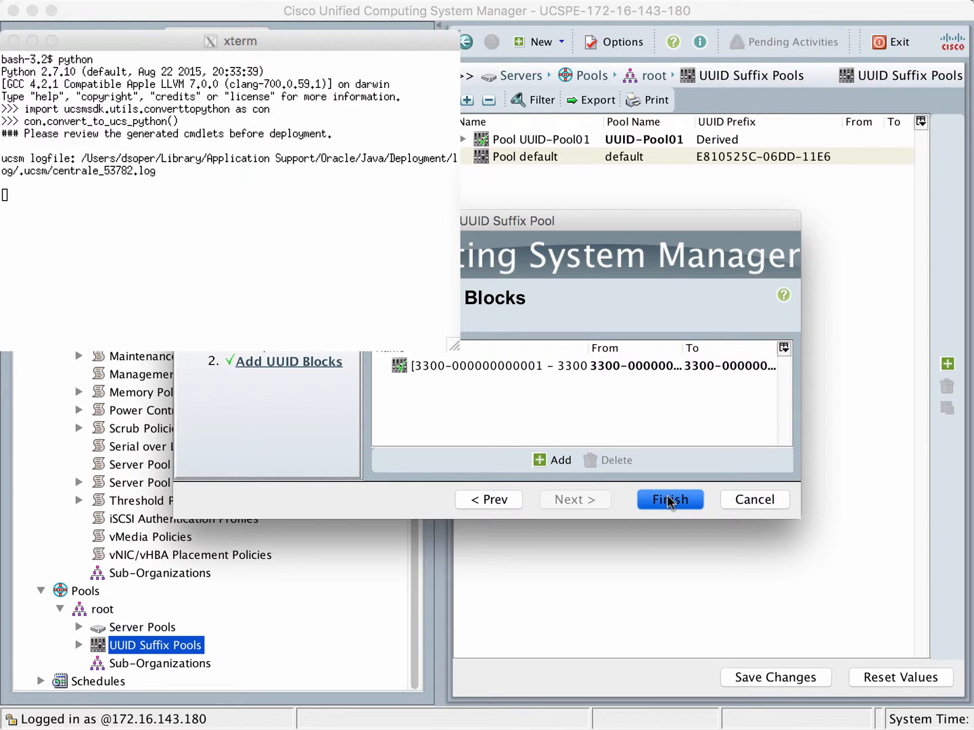
# Step: Finish the wizard and acknowledge the success message, leaving UUID-Pool01's generated Python script in xterm
pyautogui.click(669, 500)
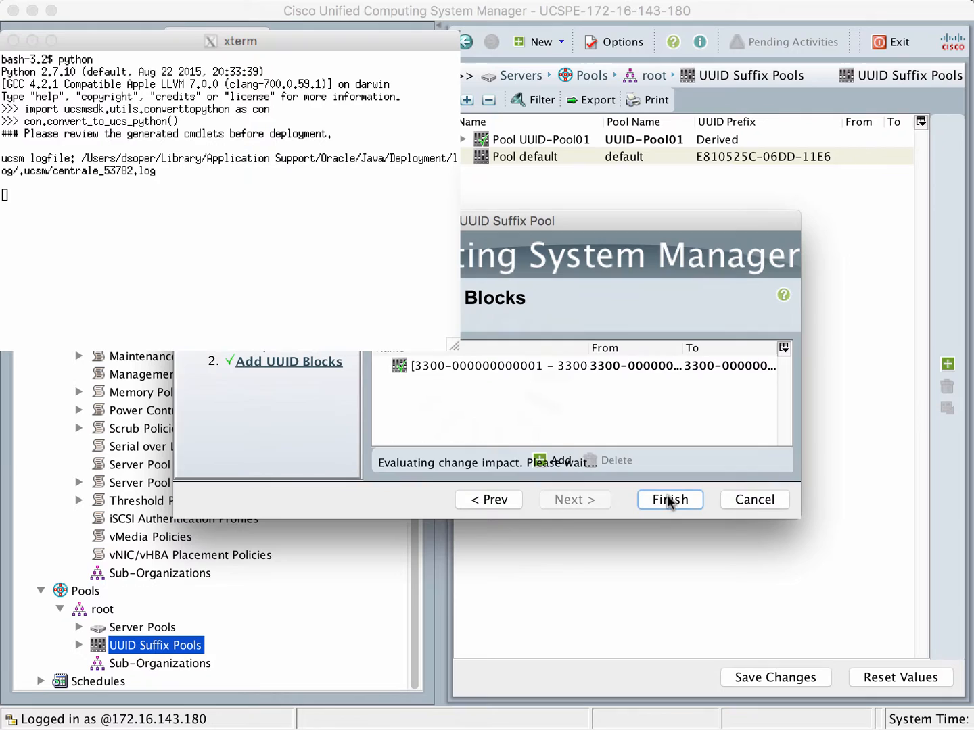
pyautogui.click(668, 499)
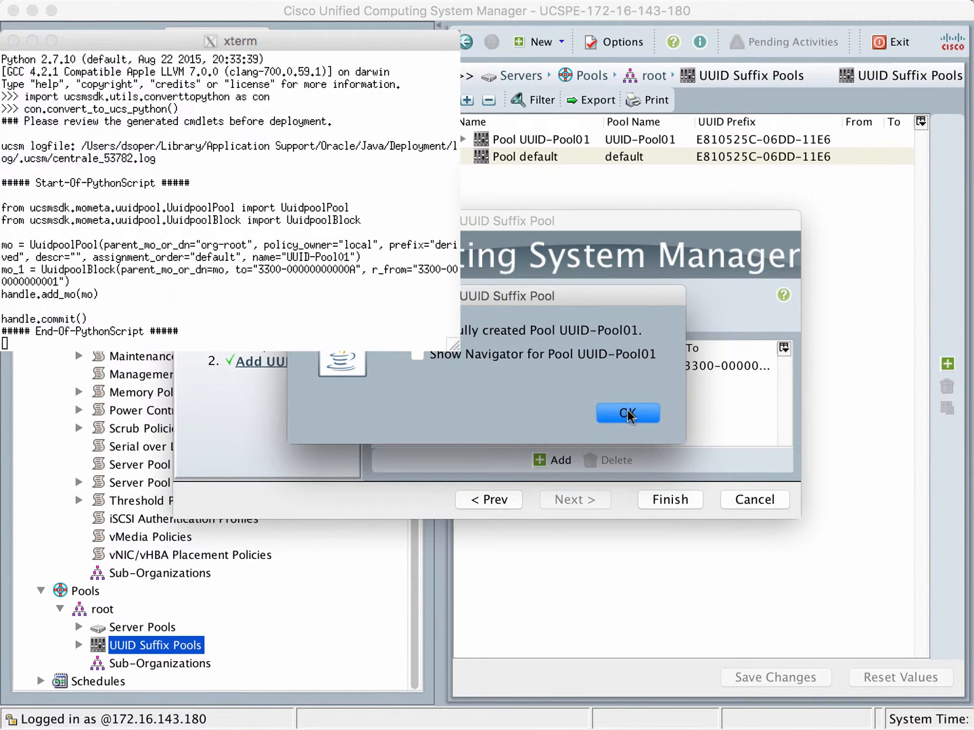
pyautogui.click(628, 414)
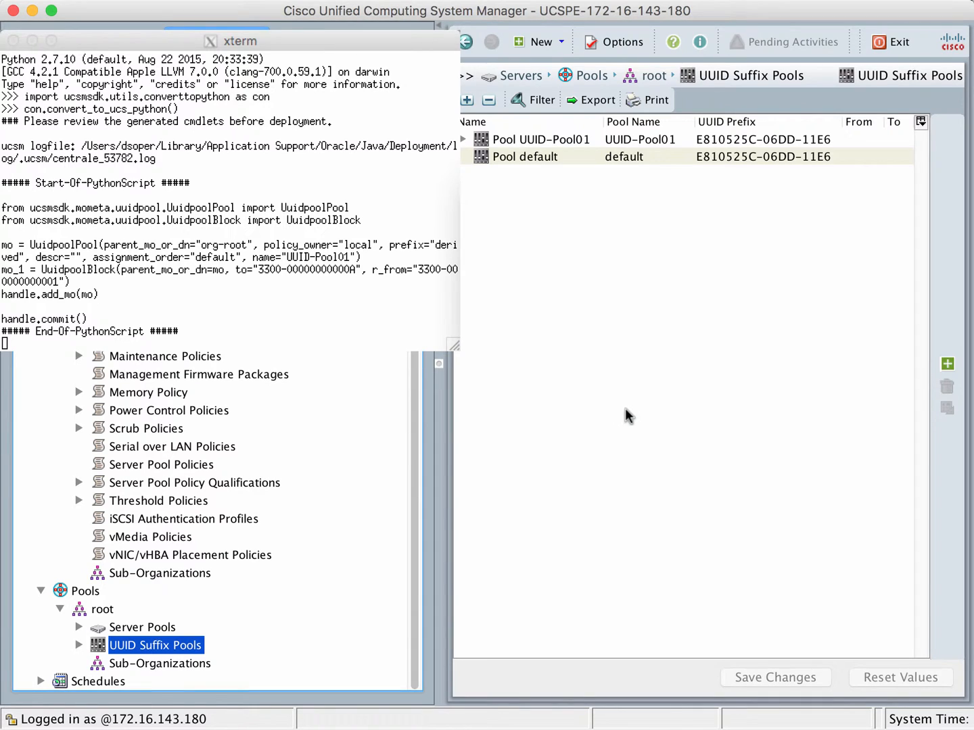
pyautogui.moveTo(640, 332)
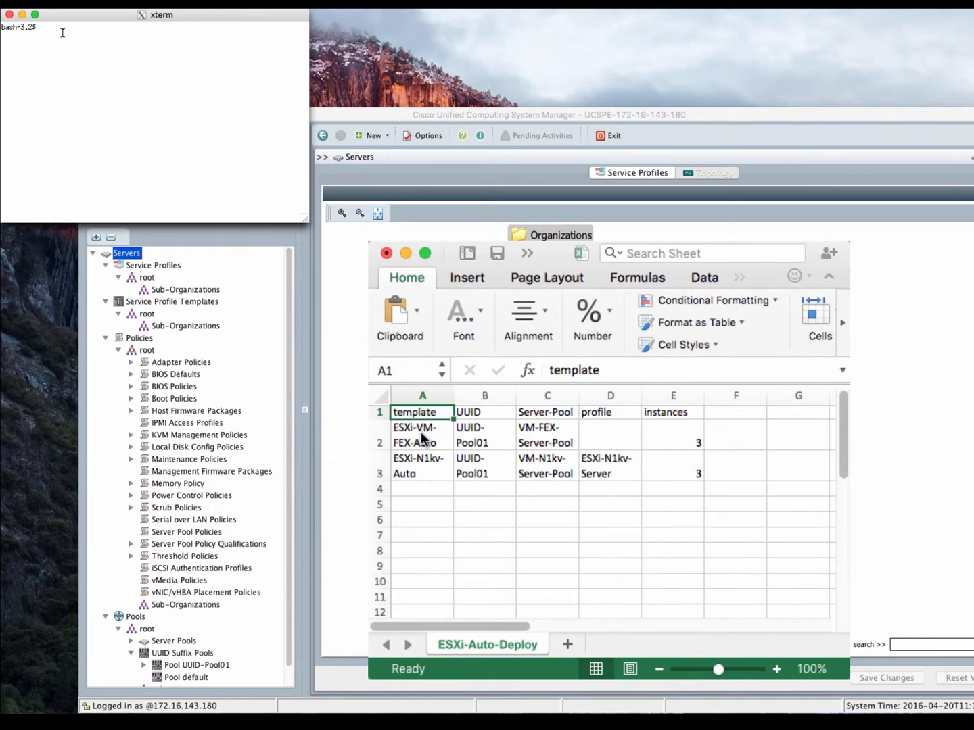
pyautogui.click(422, 436)
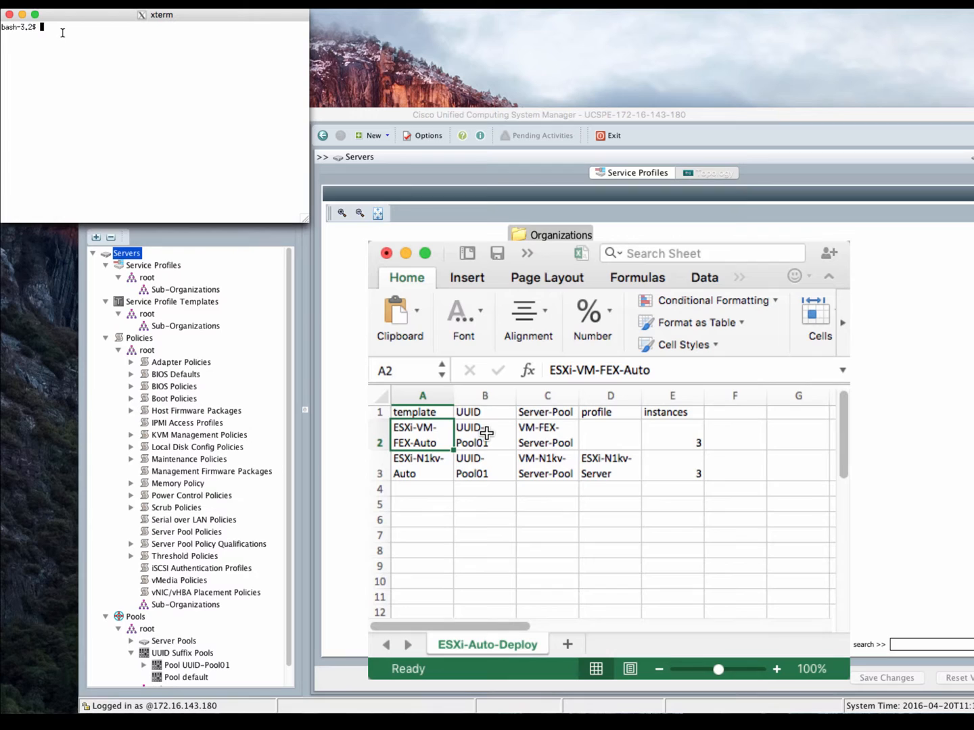
pyautogui.click(484, 435)
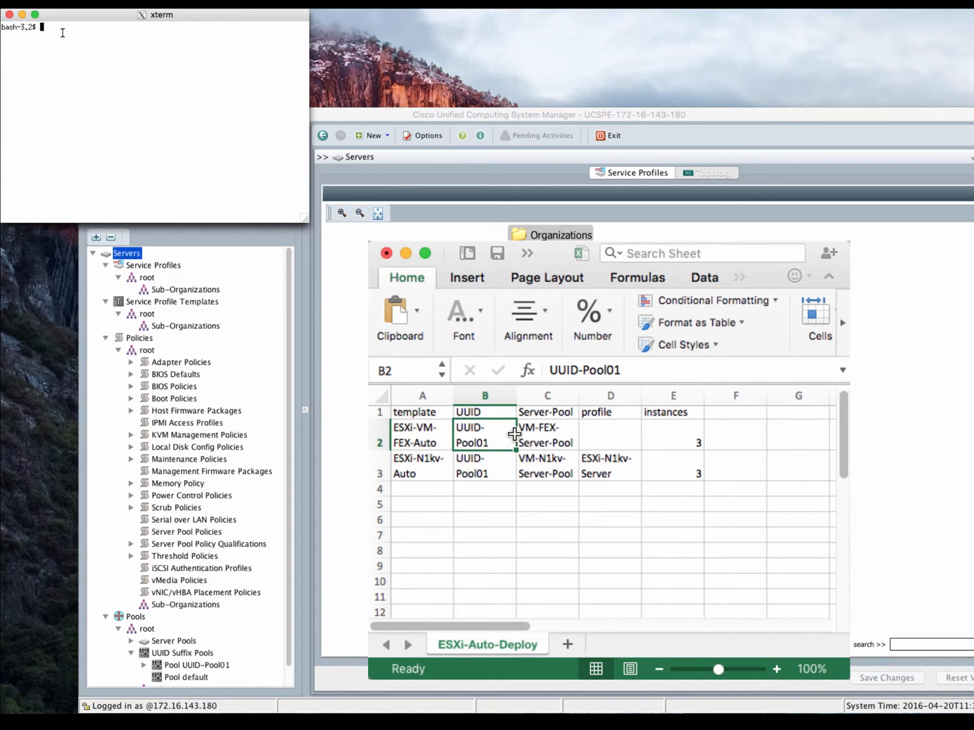
pyautogui.click(546, 435)
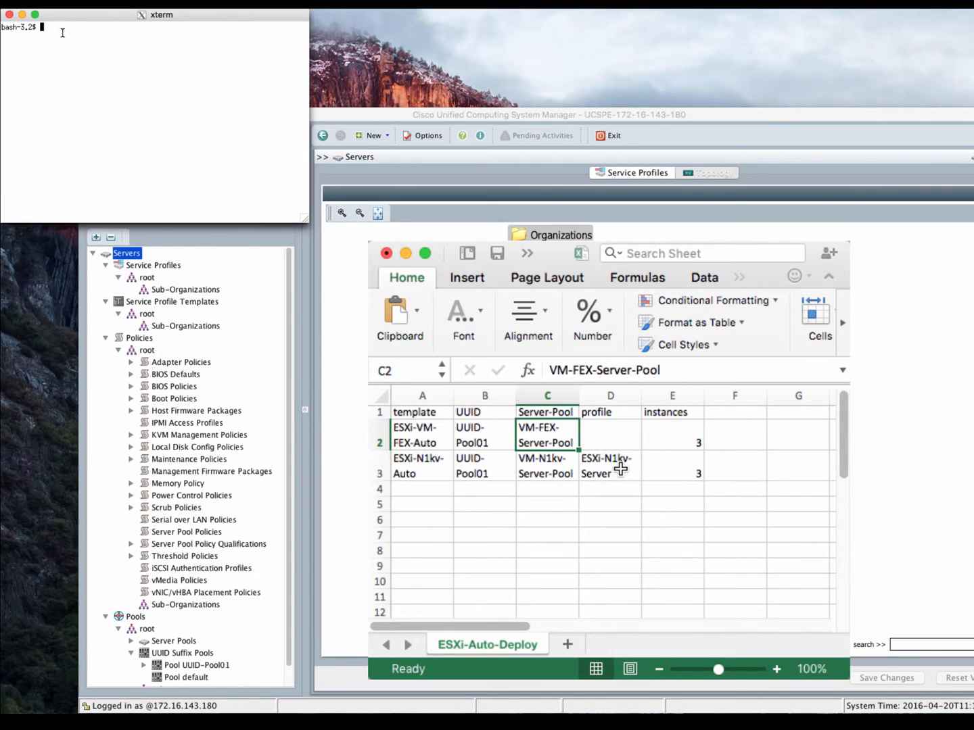
pyautogui.click(608, 465)
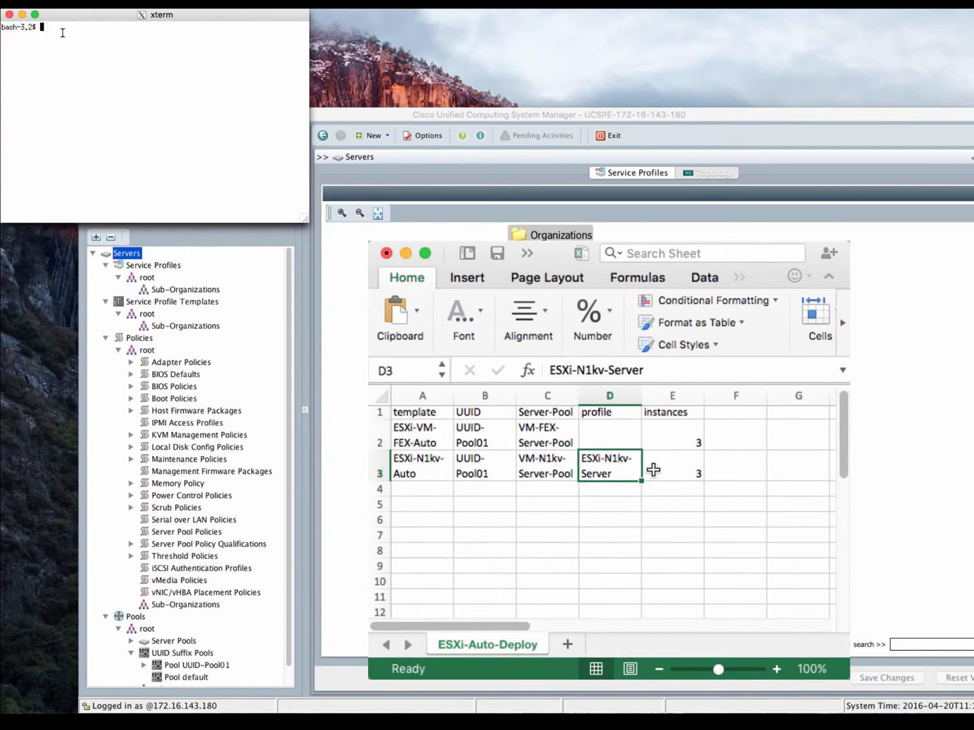
pyautogui.click(672, 466)
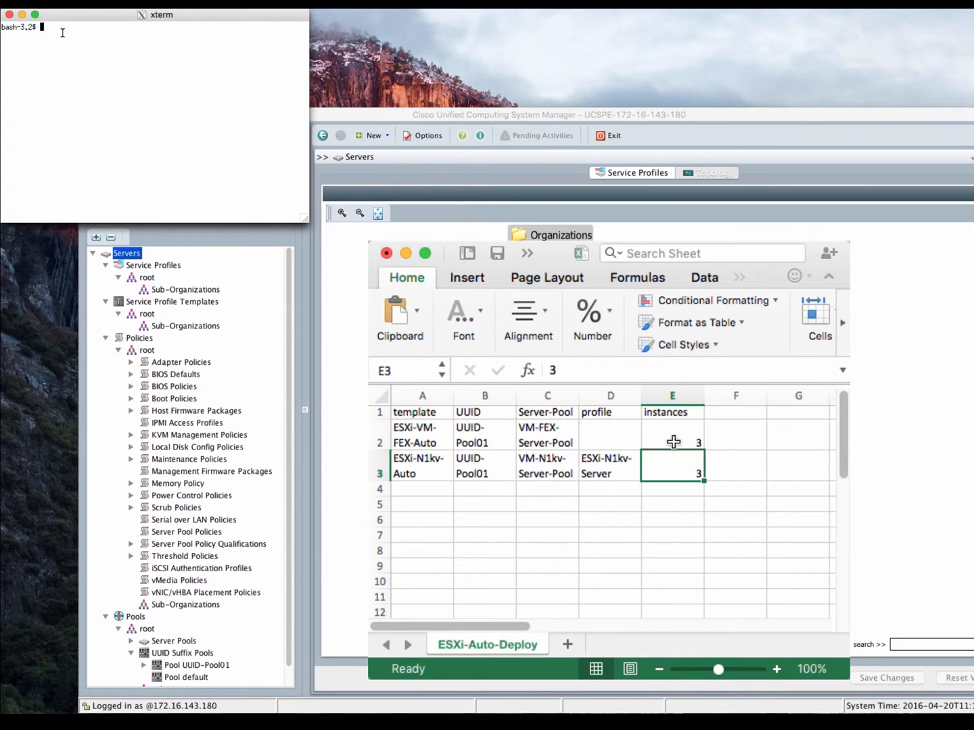
pyautogui.moveTo(721, 462)
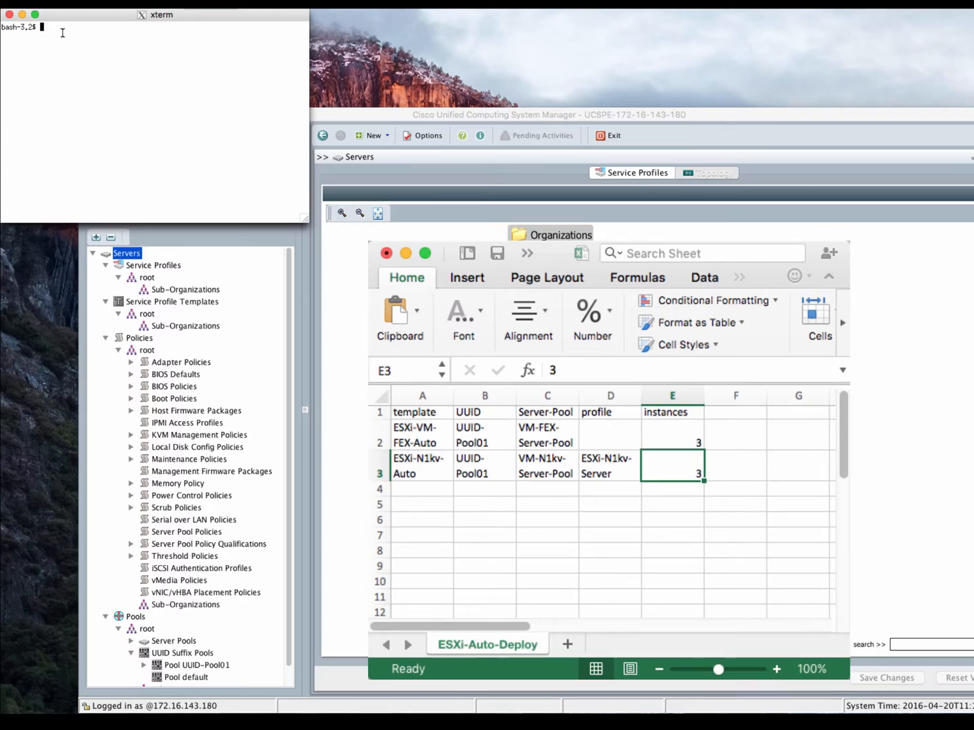
# Step: Run createSP.py with ESXi-Auto-Deploy.csv, then inspect ESXi-VM-FEX-Auto-instance-1's server pool and select ESXi-N1kv-Server1
pyautogui.write('python createSP.py ESXi-Auto-Deploy.csv')
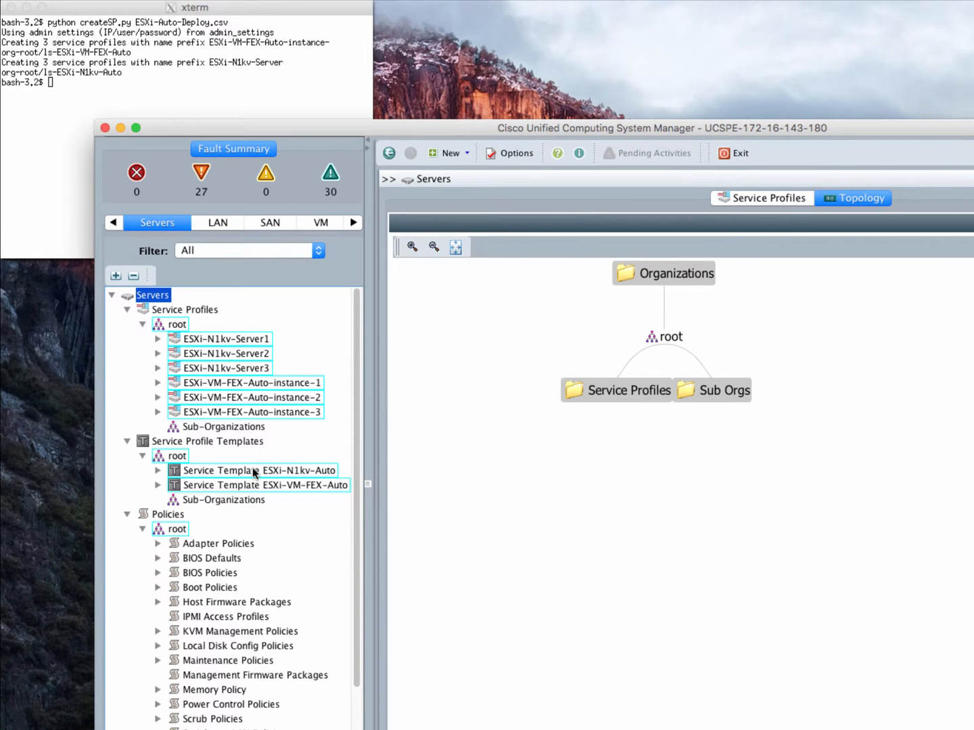
pyautogui.click(250, 383)
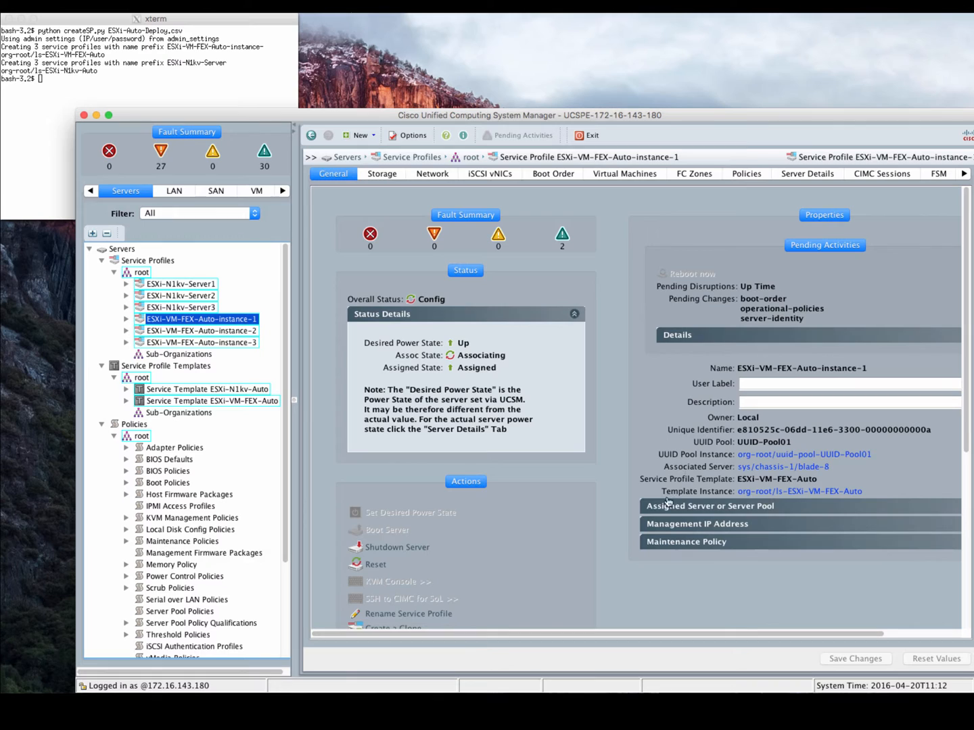
pyautogui.click(708, 506)
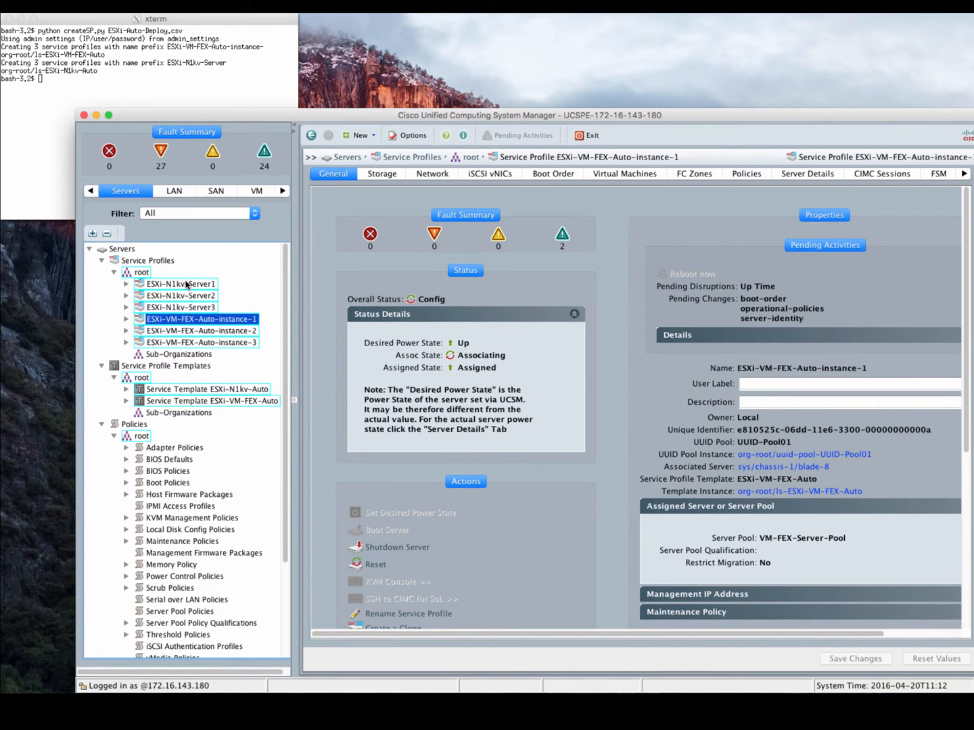
pyautogui.click(181, 284)
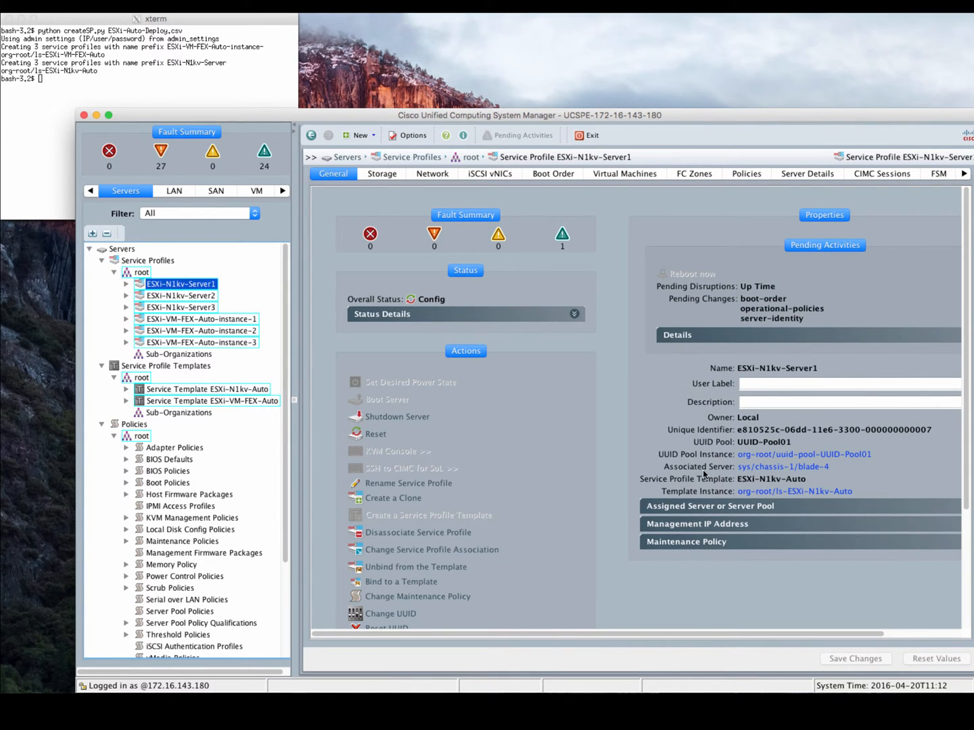
# Step: Expand ESXi-N1kv-Server1's assigned pool VM-N1kv-Server-Pool and its power and association status details
pyautogui.click(709, 506)
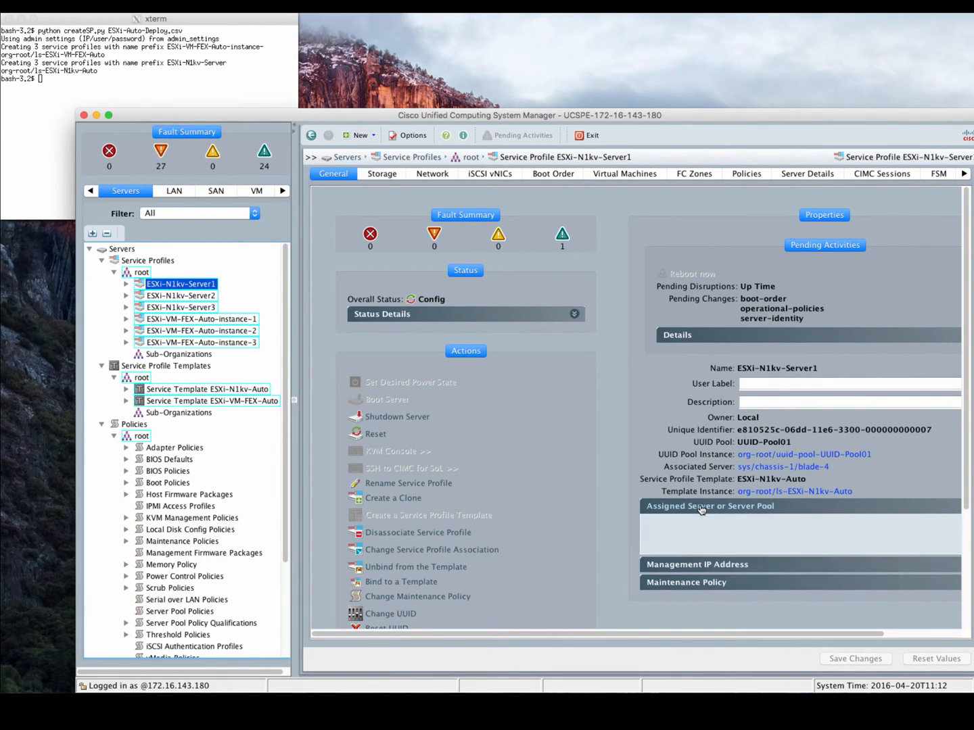
pyautogui.click(708, 506)
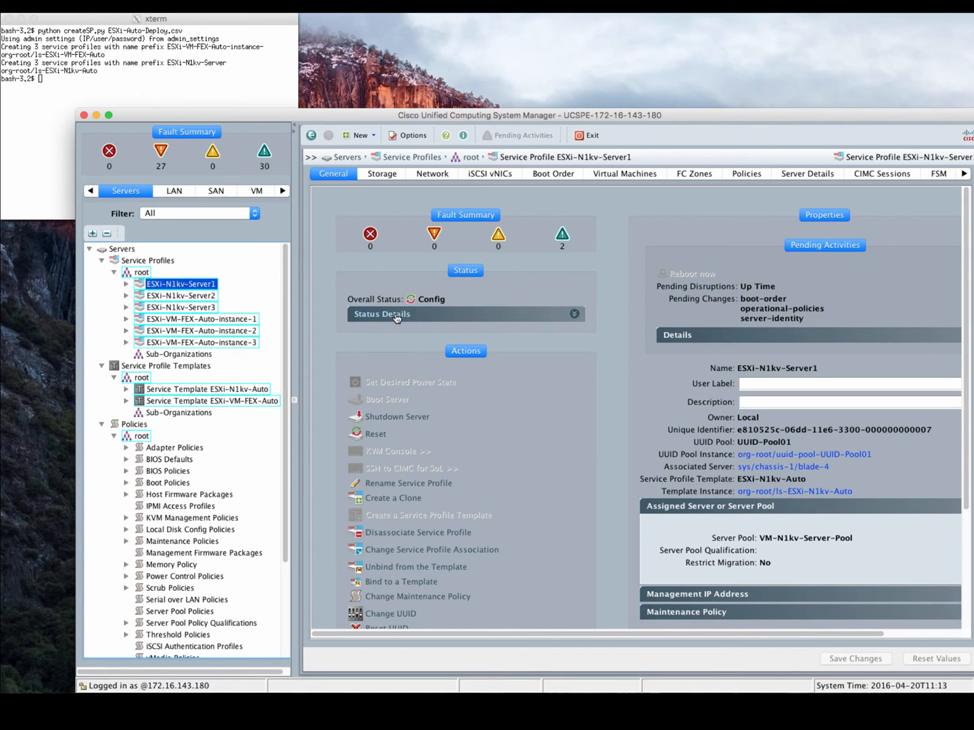
pyautogui.click(381, 313)
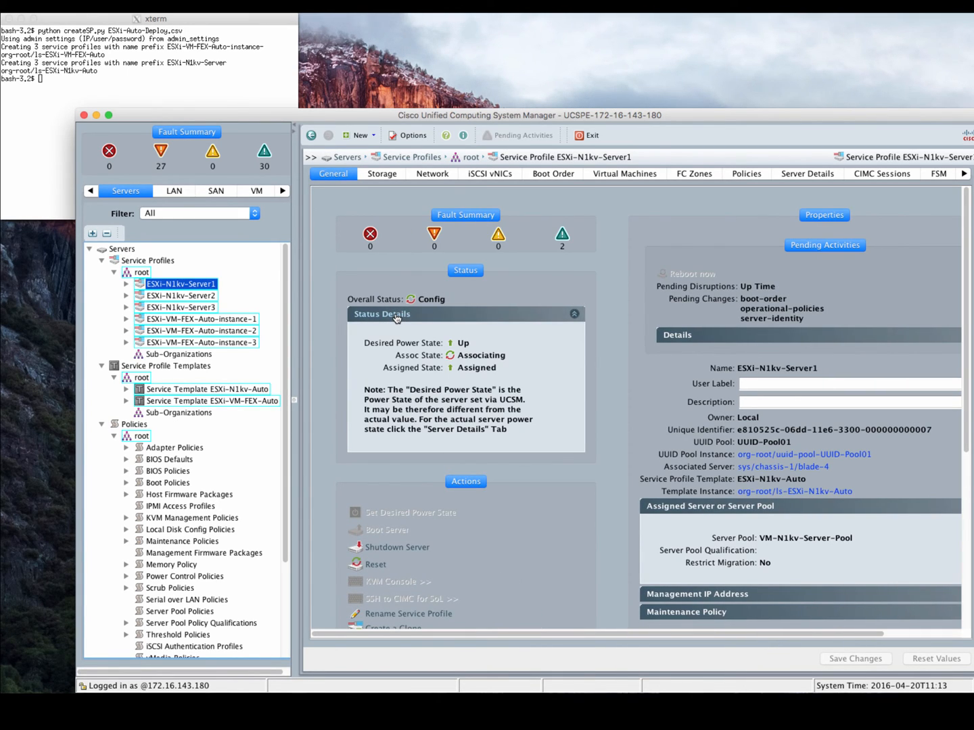